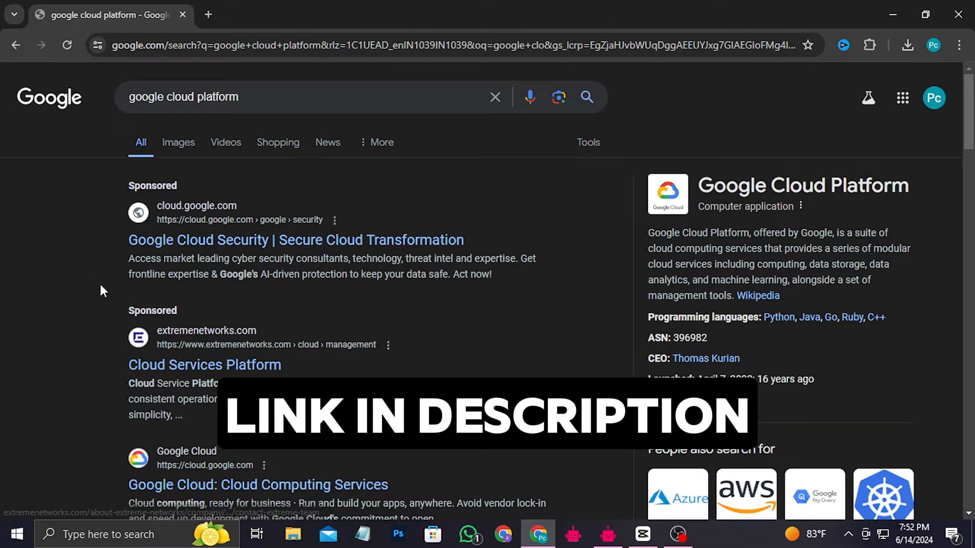
Scroll the Google Cloud Platform search results toward the Google Cloud console link.
scroll("down", 3)
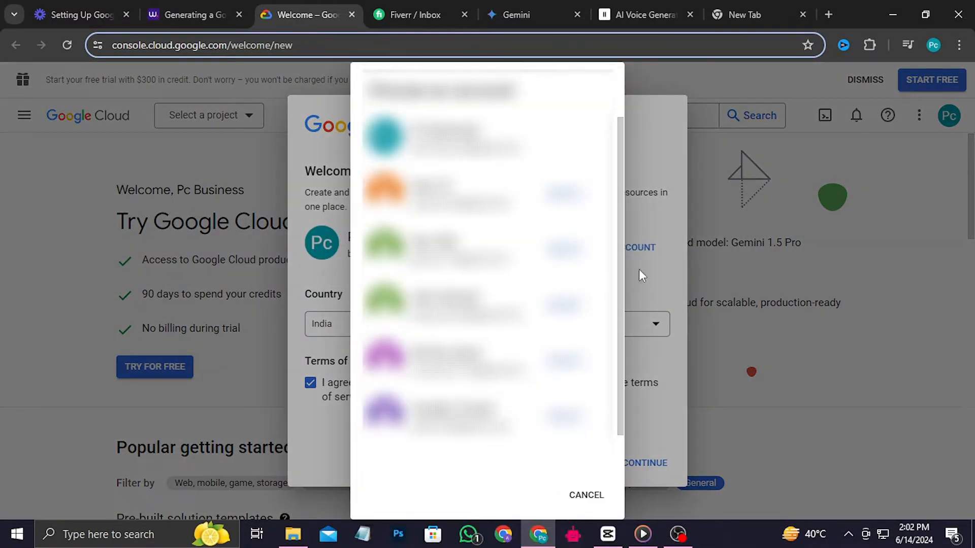
Choose the console account and create a project named 'google map api key demo'.
left_click(585, 495)
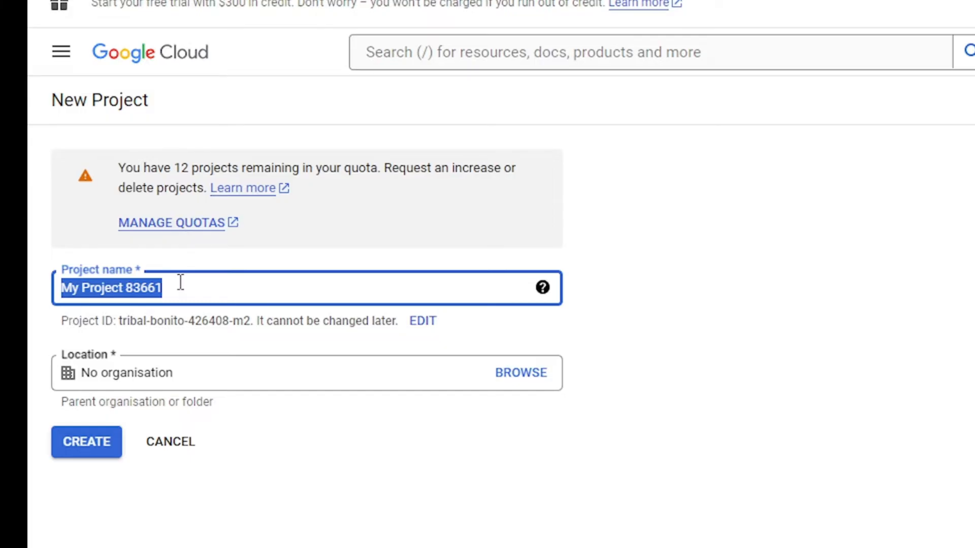
type("google map")
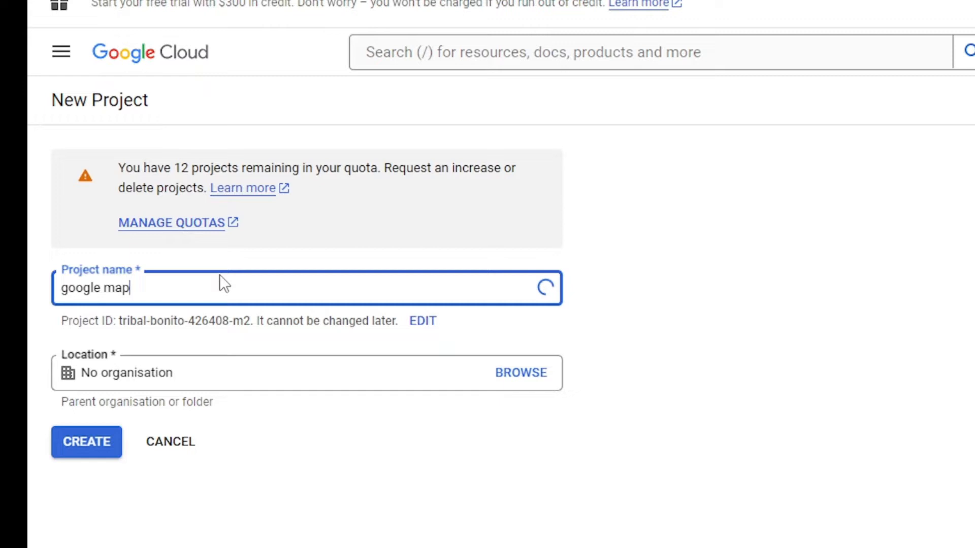
type("api key demo")
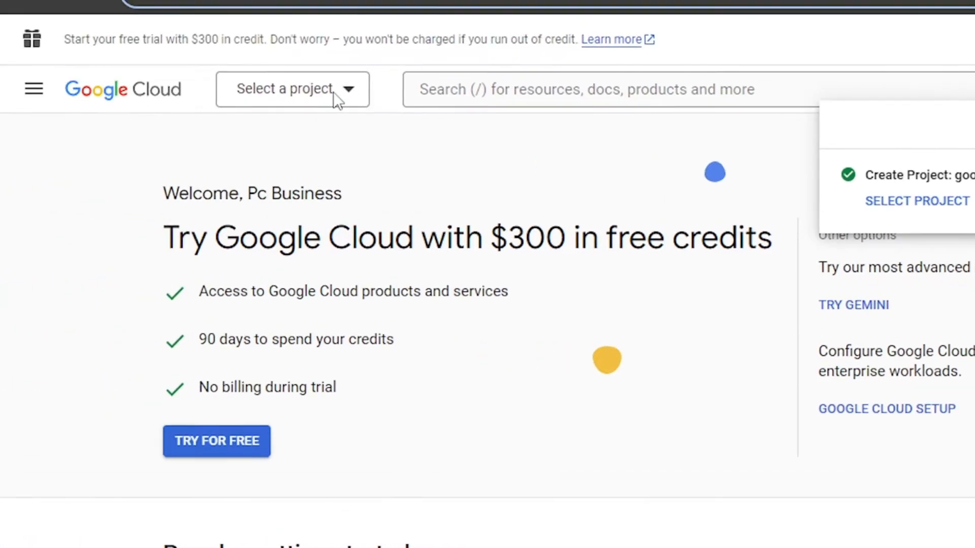
Select the 'google map api key demo' project and bring up the main navigation.
left_click(293, 88)
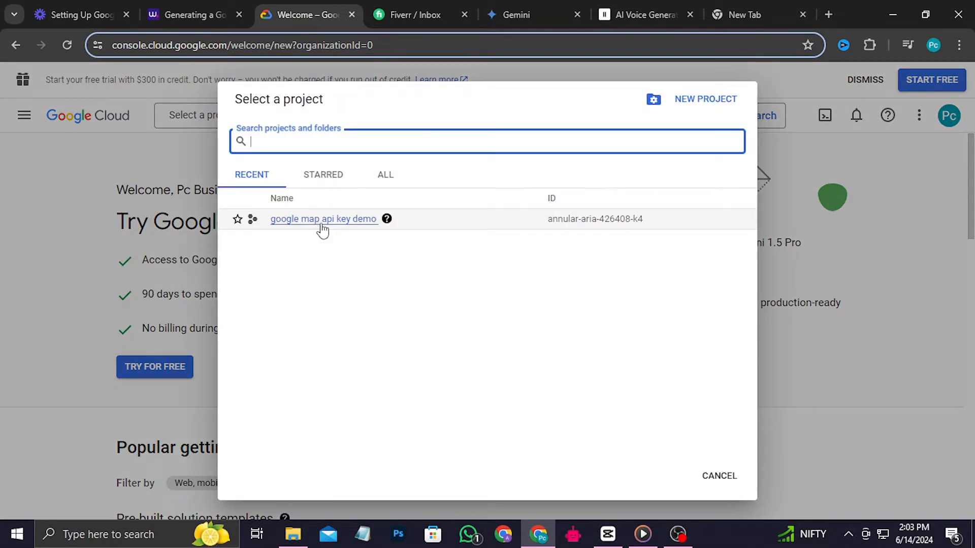
left_click(323, 219)
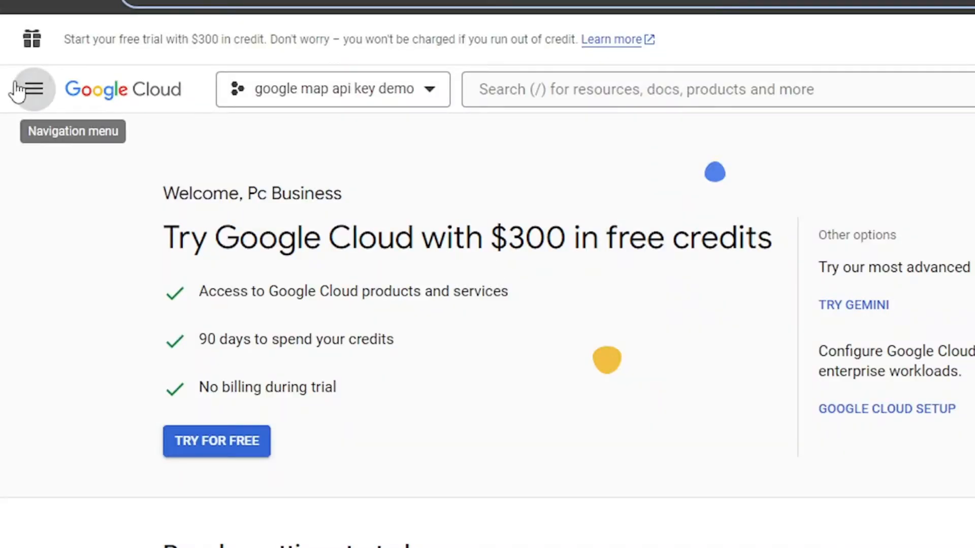
left_click(32, 88)
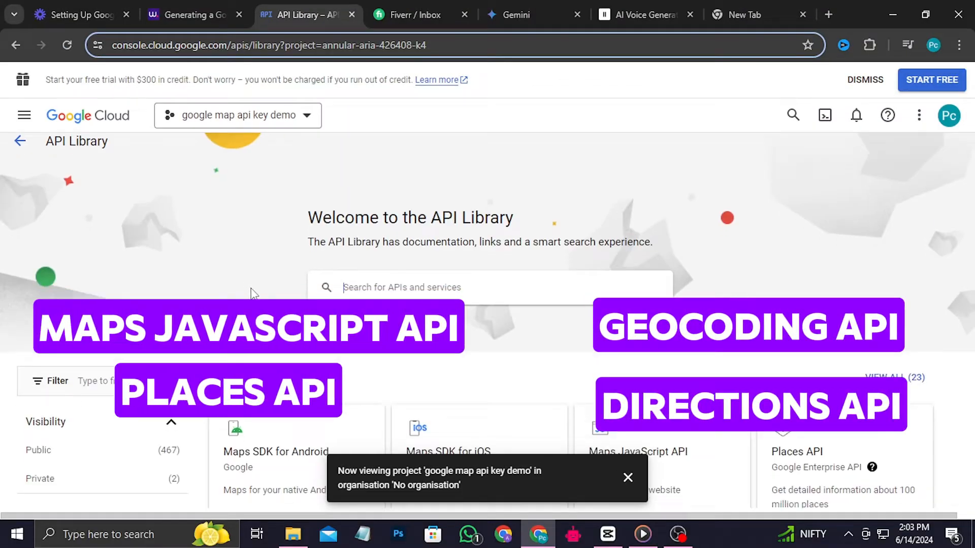
Search the library for Maps JavaScript API, enable it, and skip restricting the generated key.
scroll("down", 3)
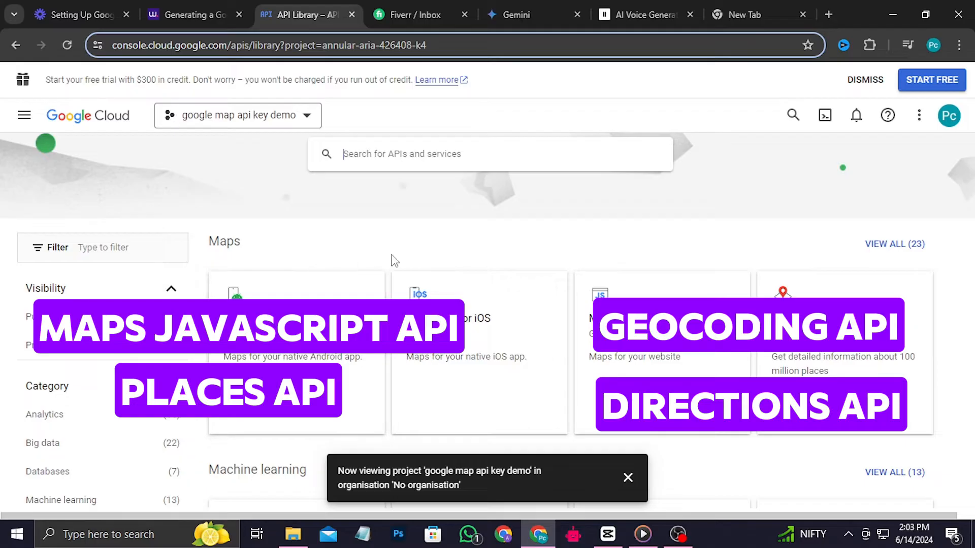
left_click(488, 154)
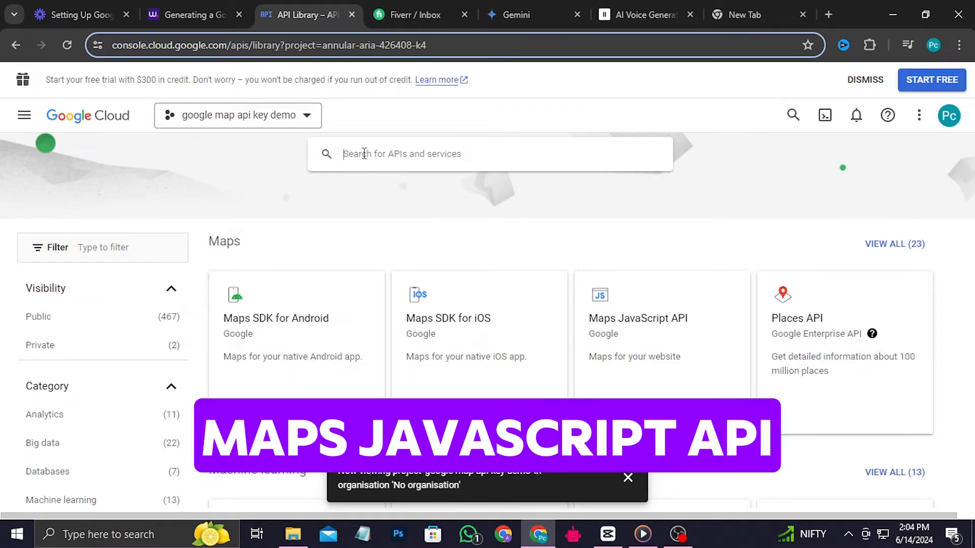
type("Maps JavaScript API")
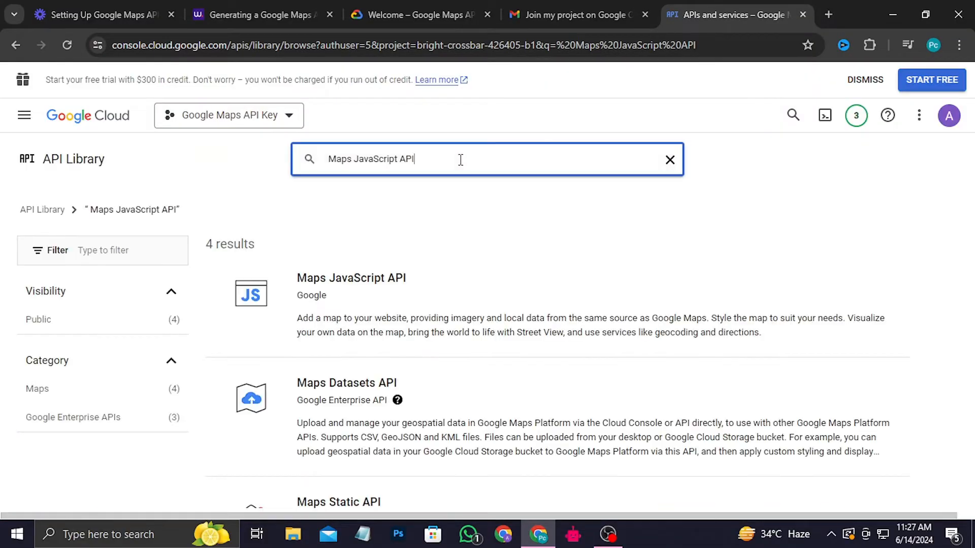
left_click(351, 277)
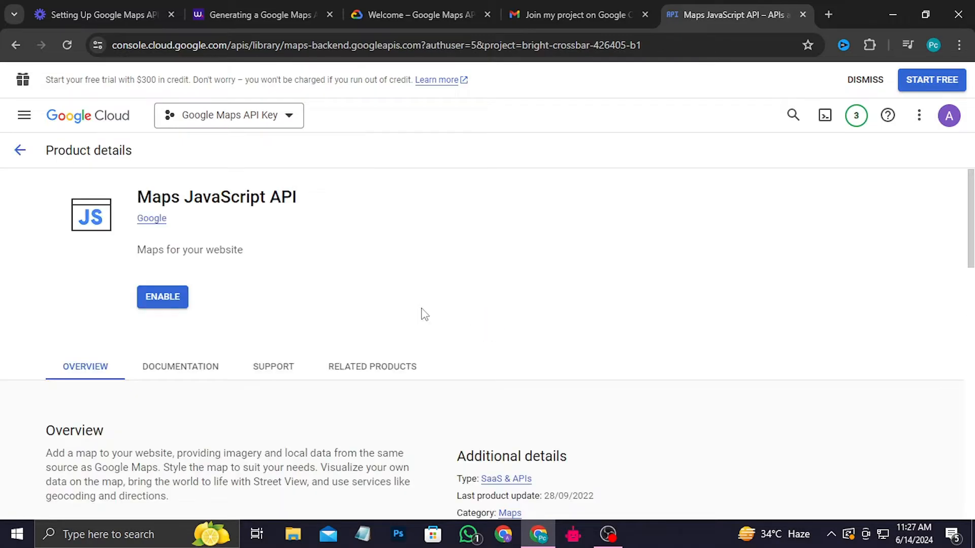
left_click(163, 296)
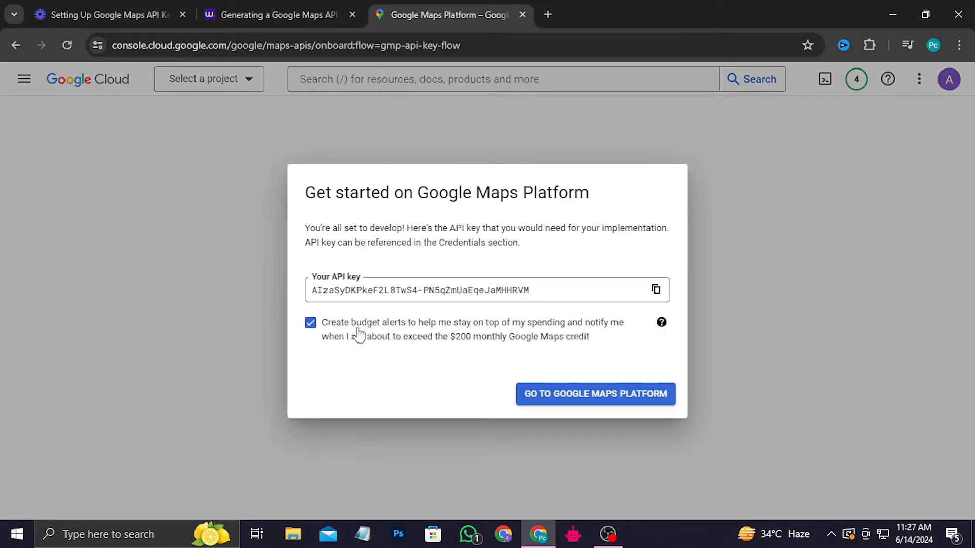
left_click(595, 393)
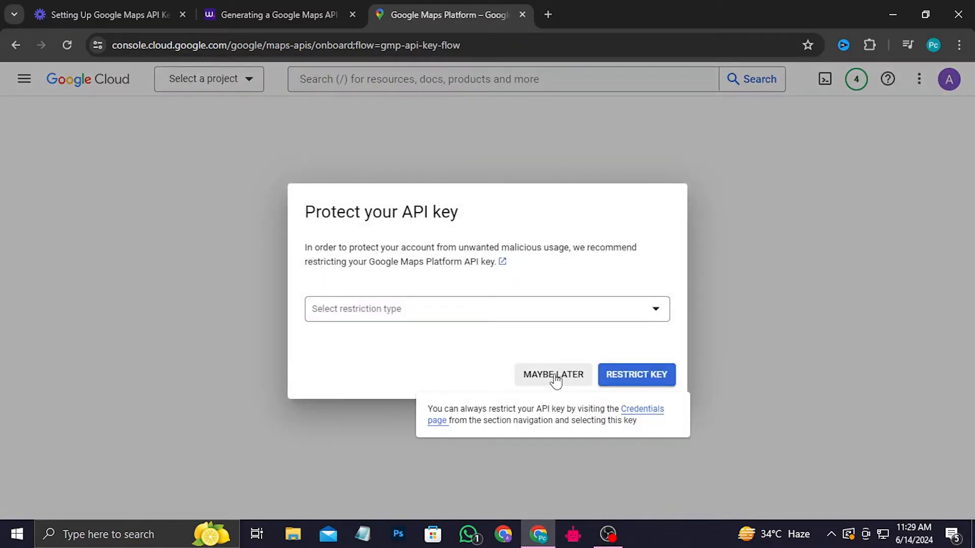
left_click(553, 374)
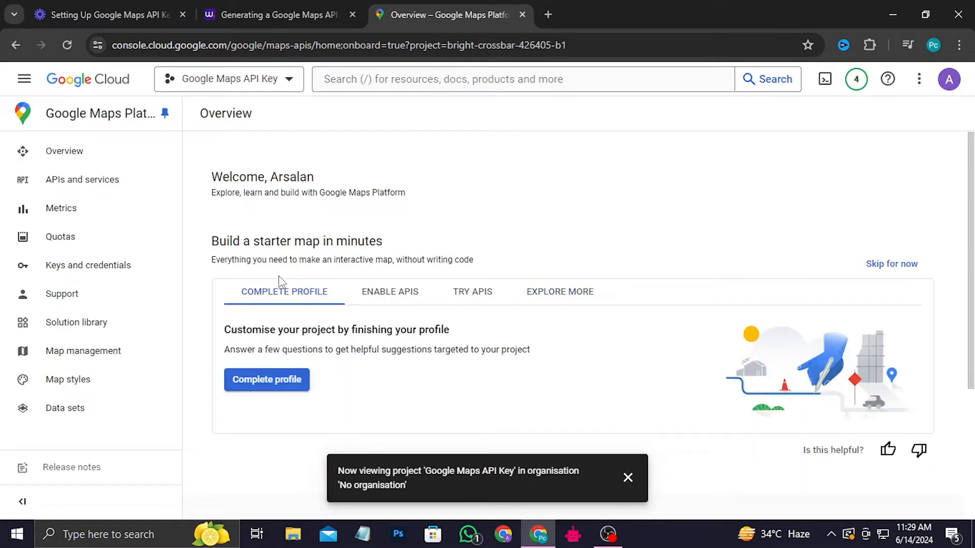
mouse_move(164, 159)
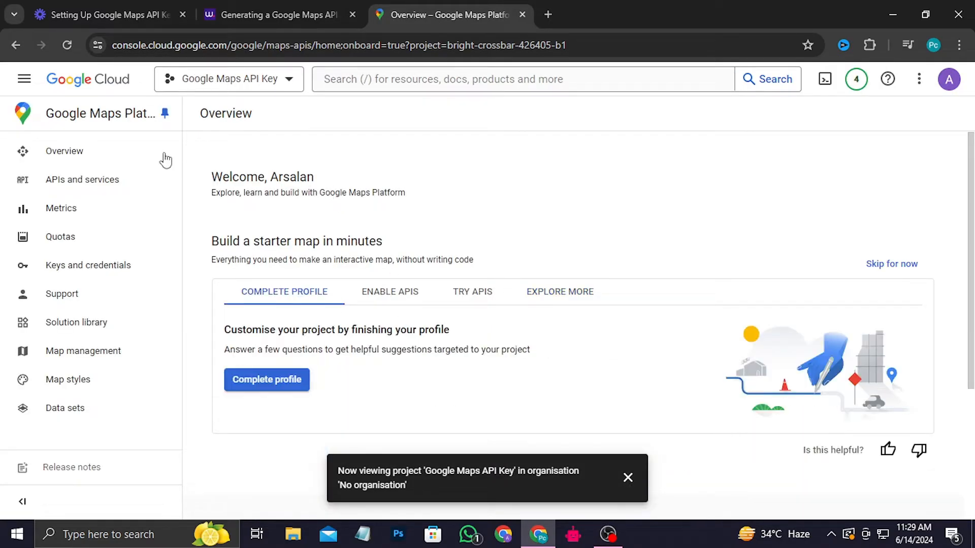
Filter the Maps Platform API list to Places and enable the Places API.
left_click(81, 180)
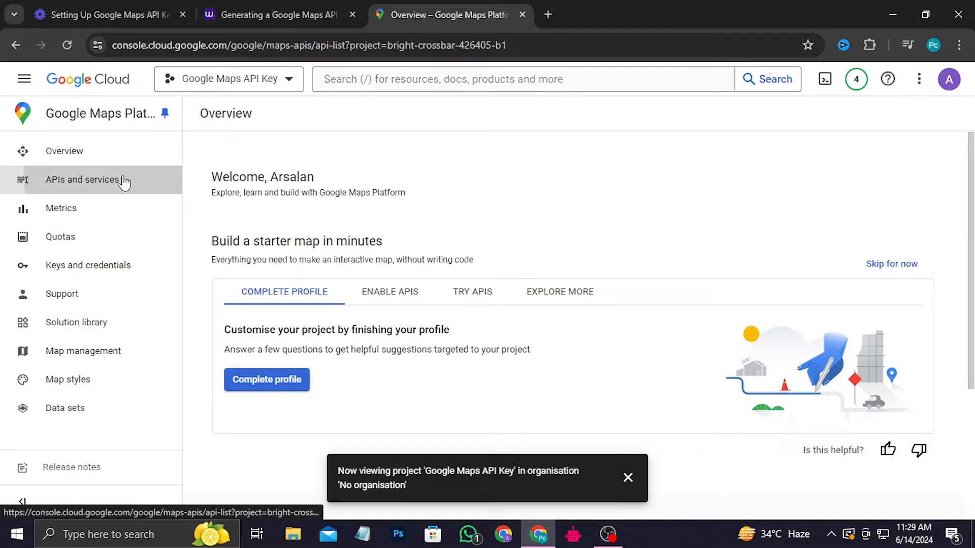
left_click(81, 180)
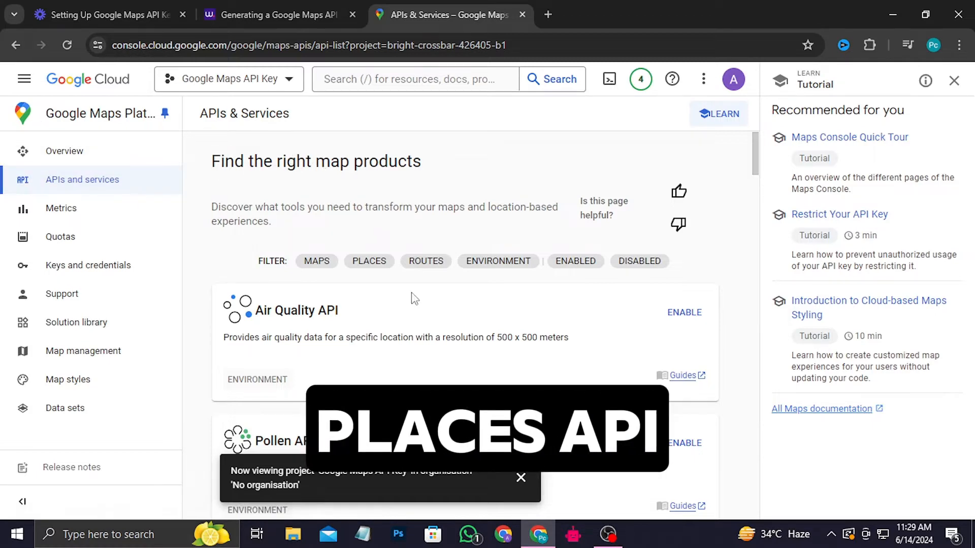
left_click(369, 260)
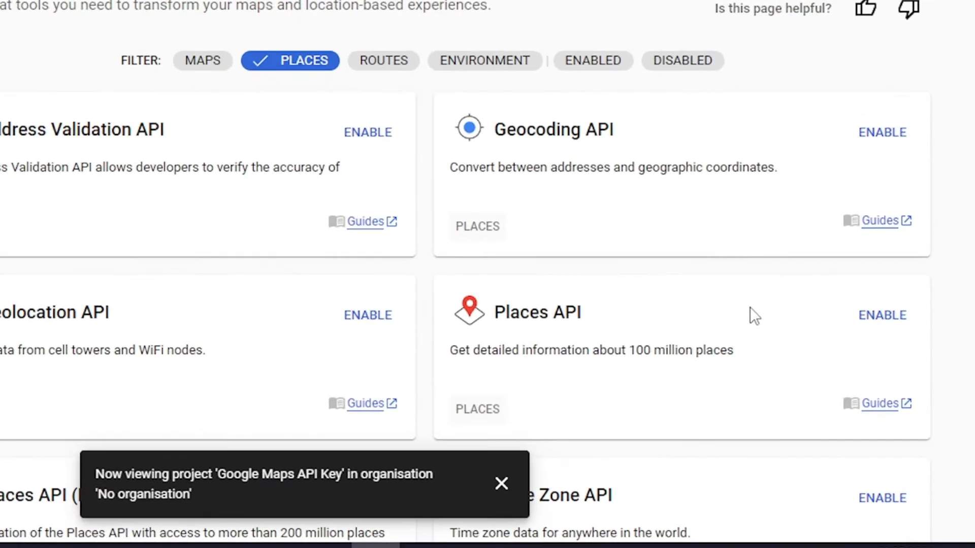
left_click(881, 315)
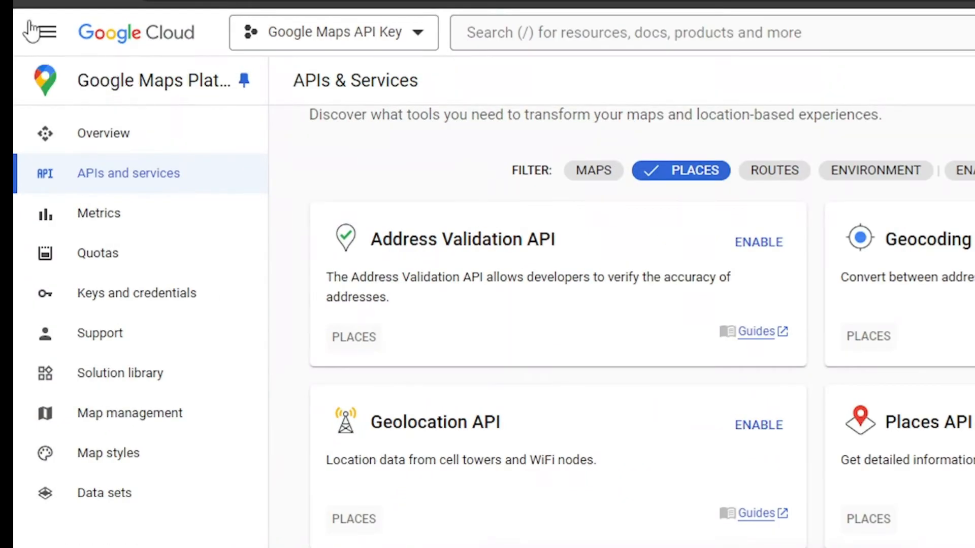
Search the API Library for 'directions api' and open the Directions API details.
left_click(39, 32)
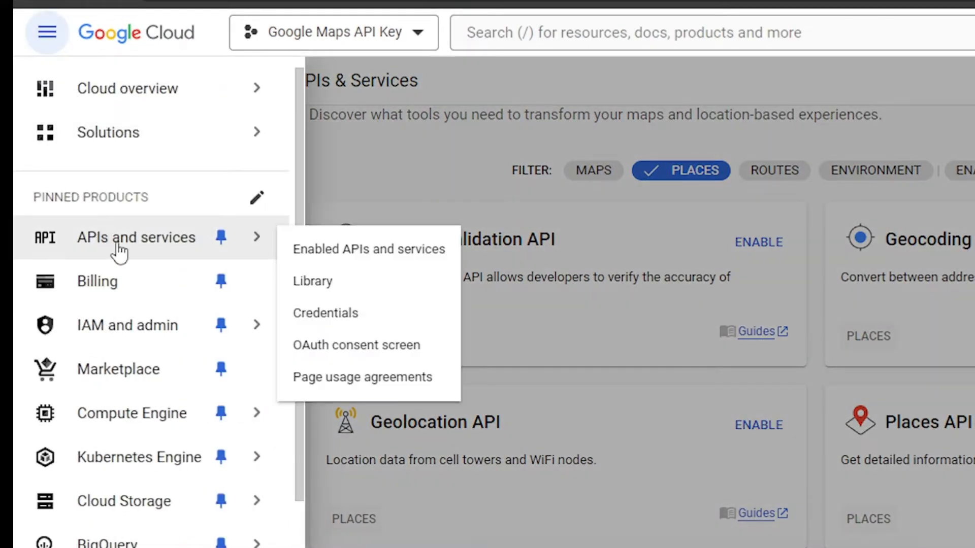
mouse_move(312, 281)
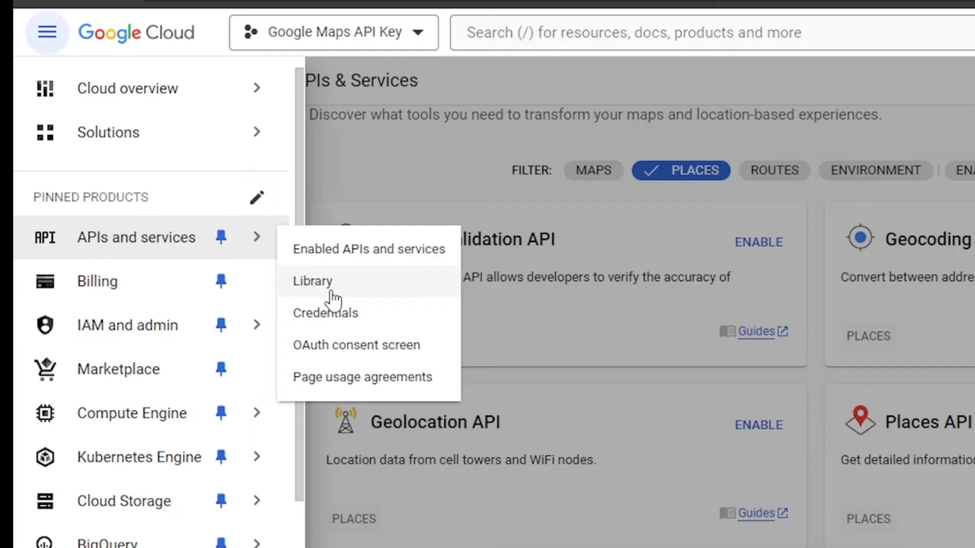
left_click(312, 281)
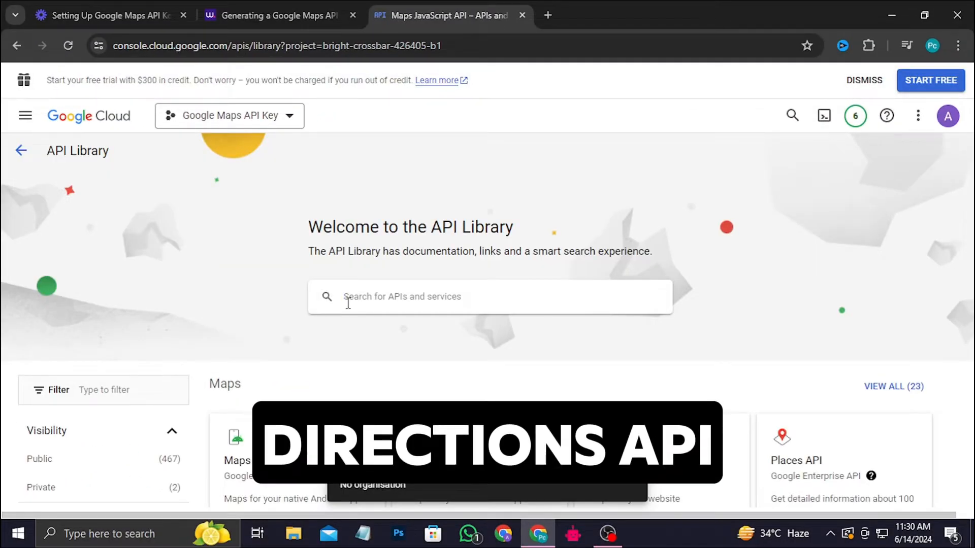
type("directions api")
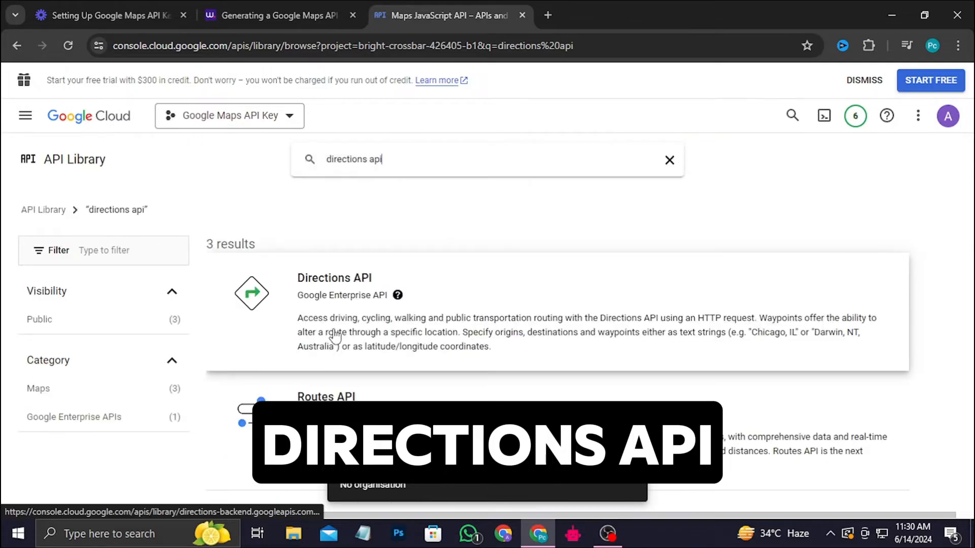
left_click(334, 278)
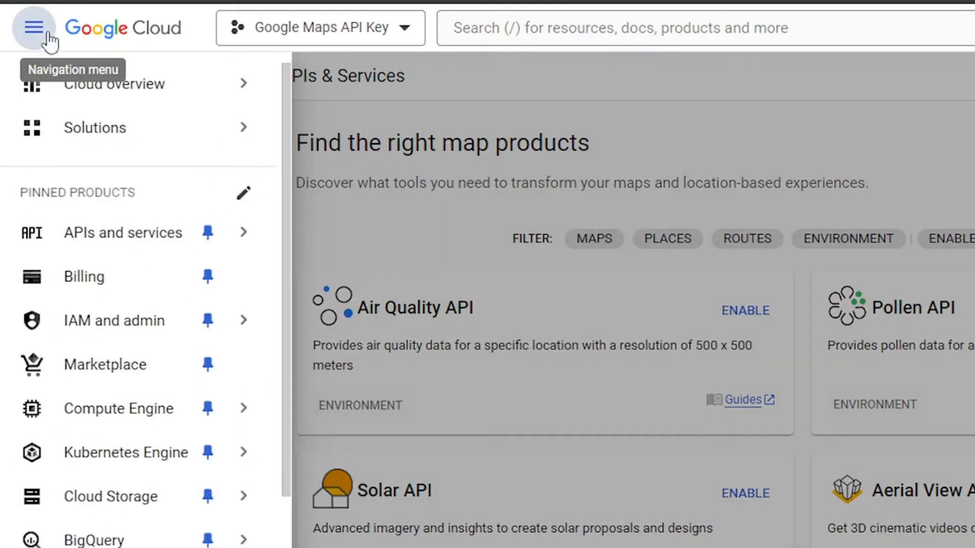
Go to the Credentials page listing the unrestricted Maps API Key.
left_click(243, 232)
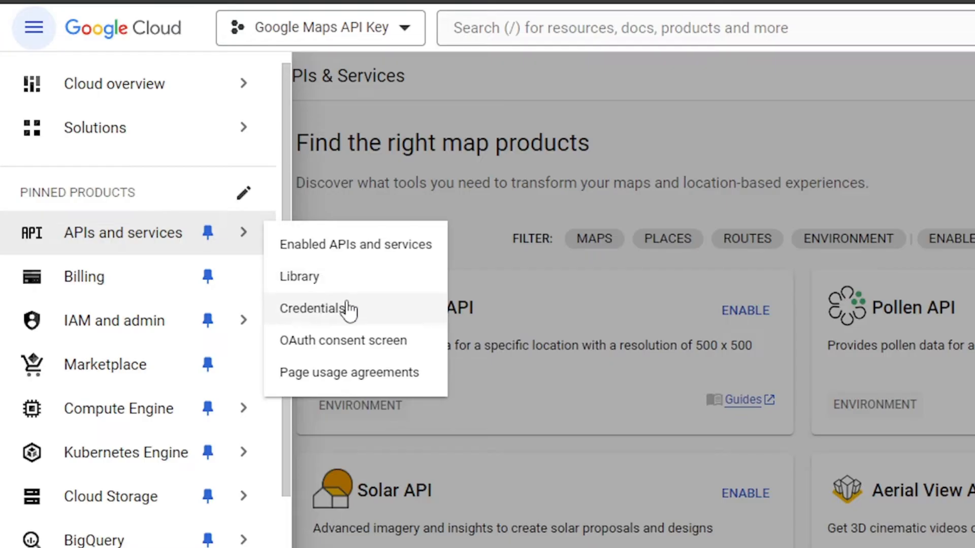
left_click(321, 309)
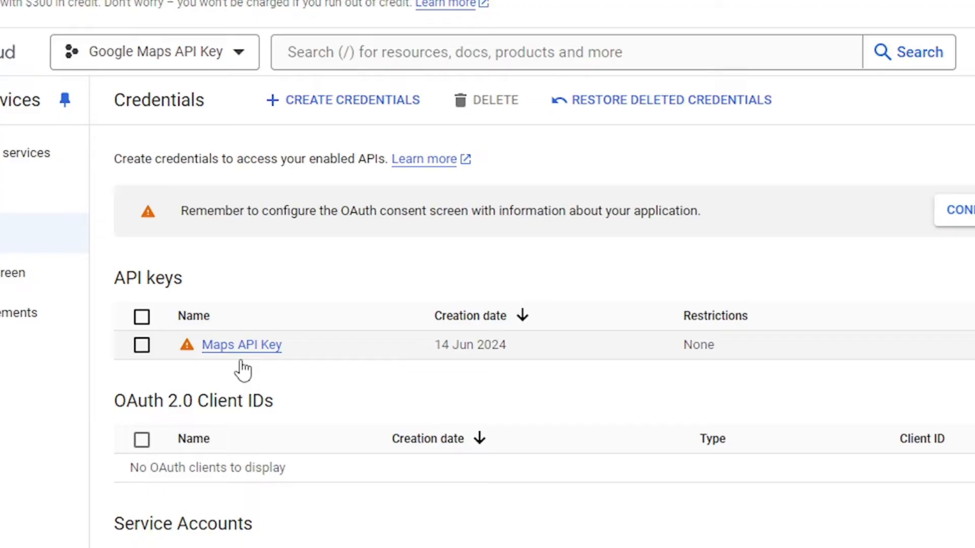
mouse_move(593, 358)
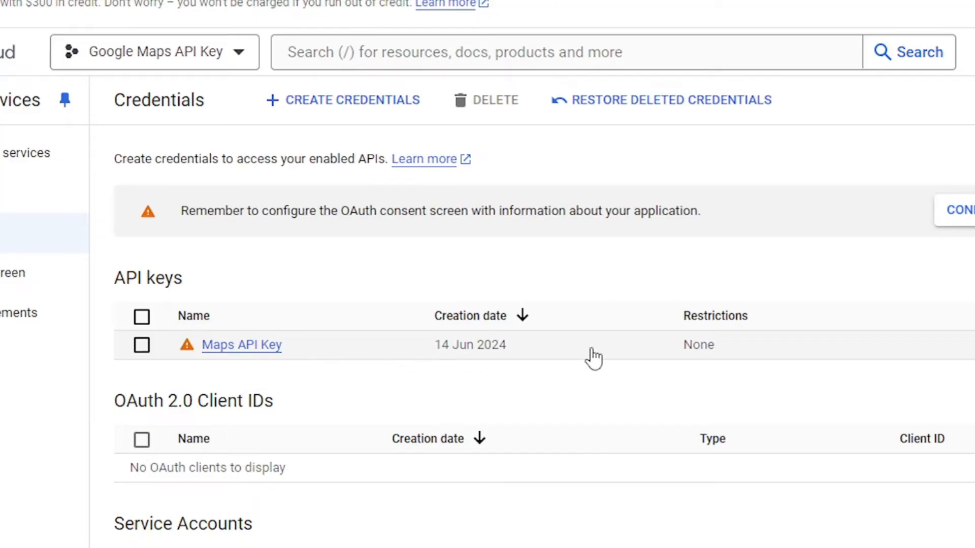
Delete the Maps API Key and confirm the deletion.
left_click(906, 345)
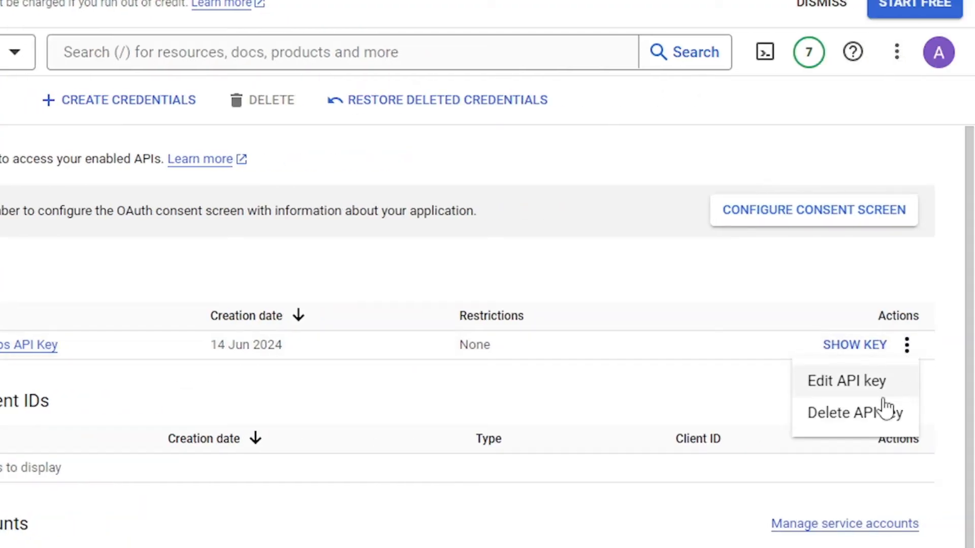
left_click(846, 412)
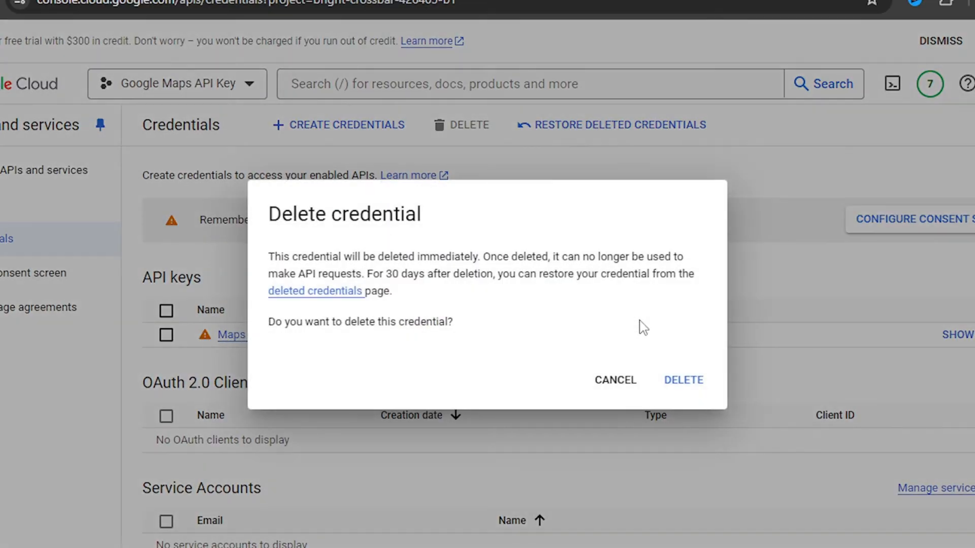
left_click(683, 380)
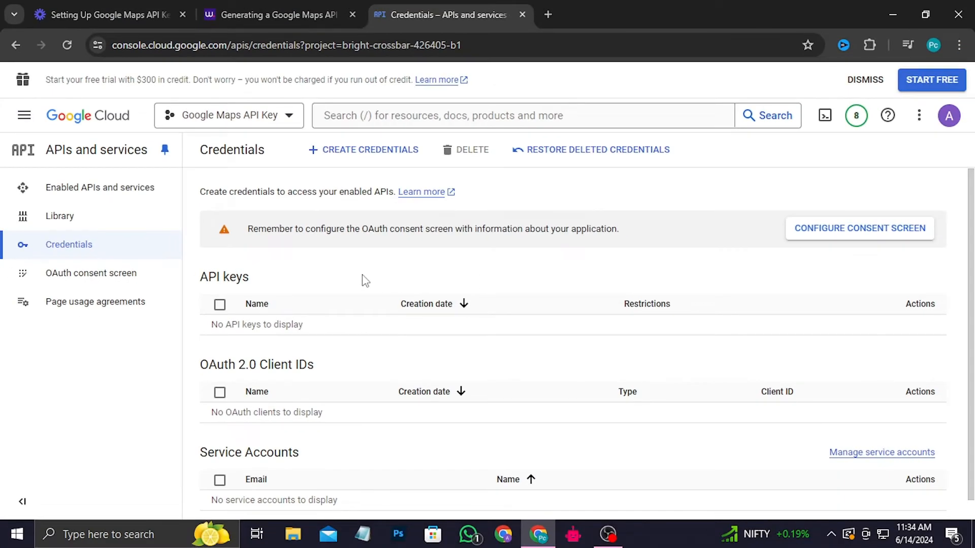
Create a new API key, 'API key 1', and dismiss the creation notice.
left_click(363, 149)
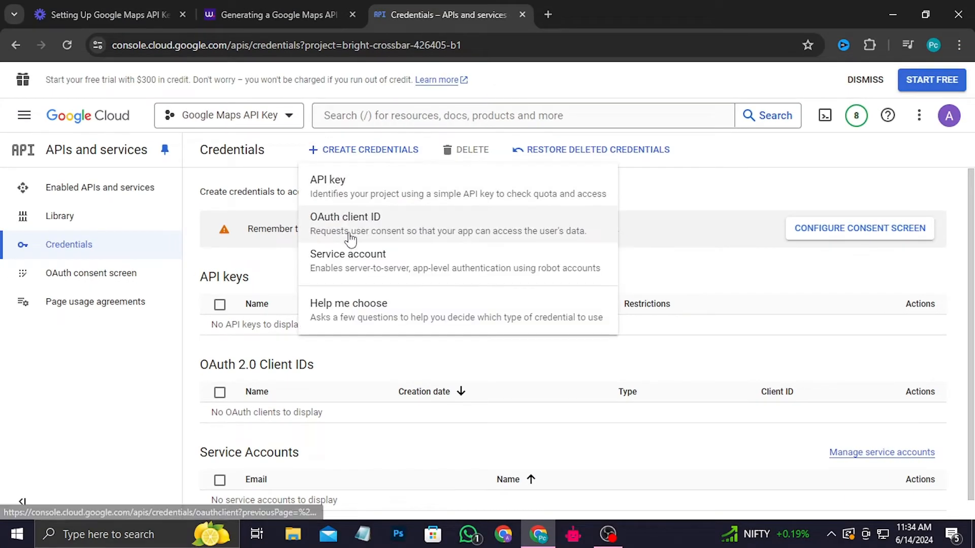
left_click(328, 180)
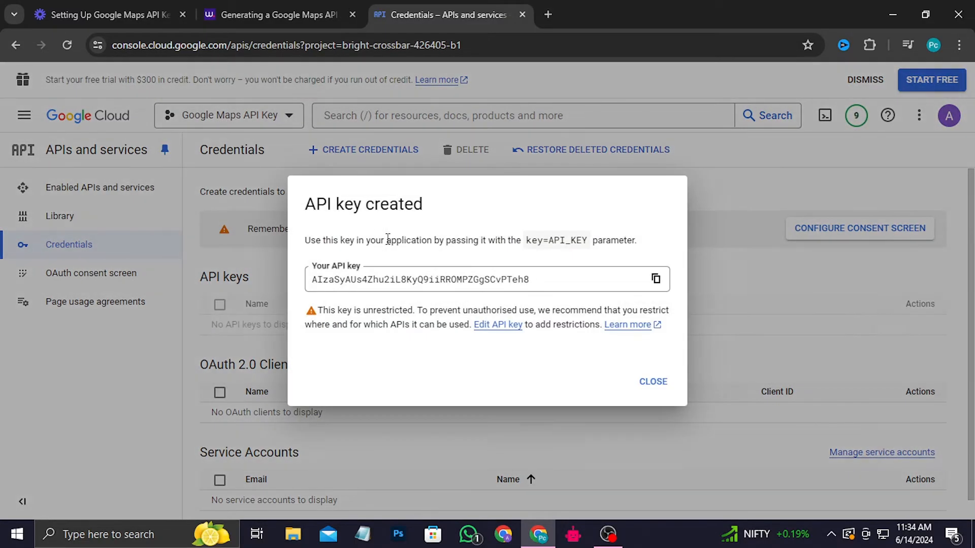
left_click(652, 382)
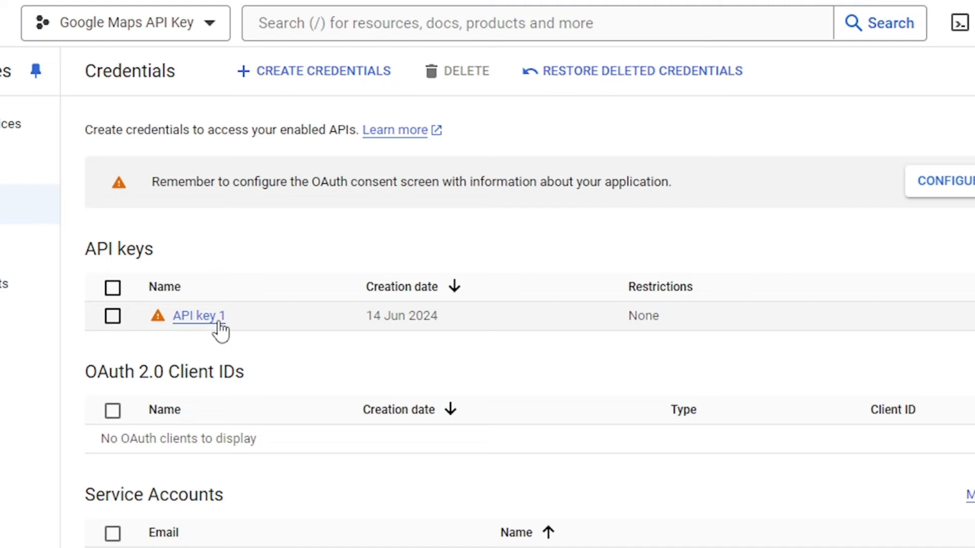
mouse_move(216, 327)
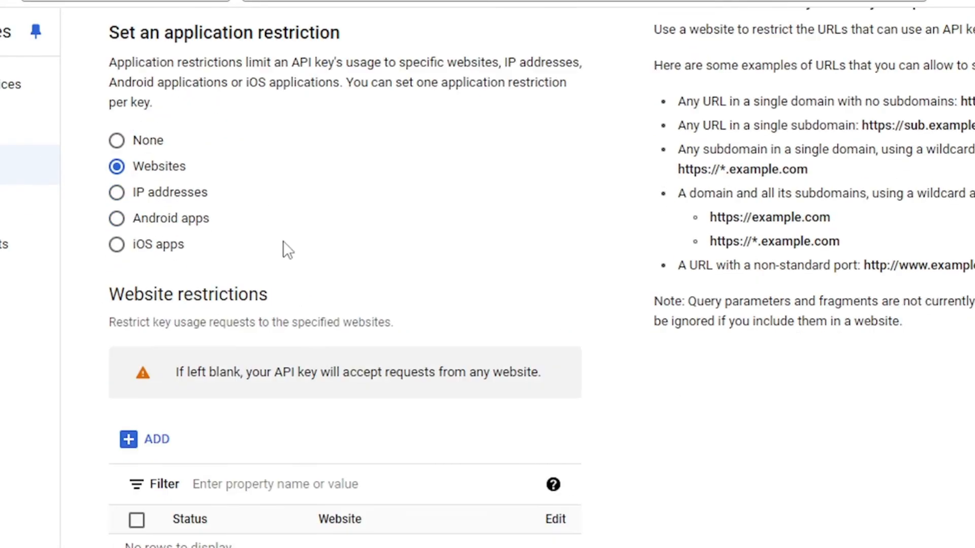
scroll("down", 3)
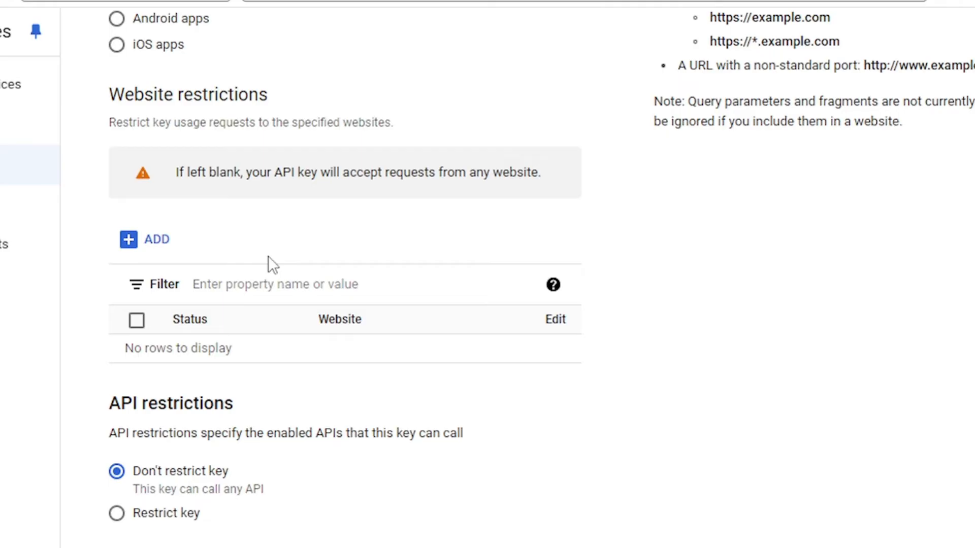
mouse_move(319, 267)
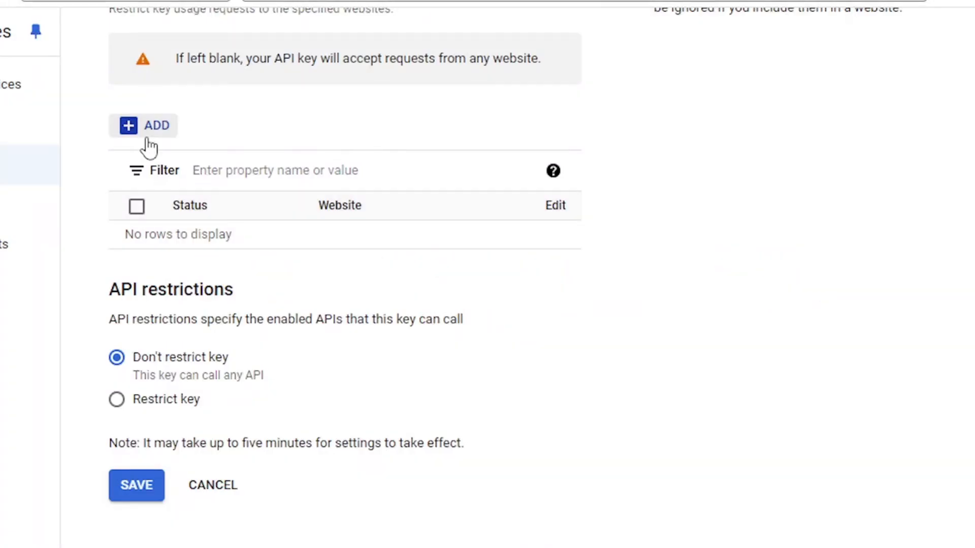
left_click(143, 126)
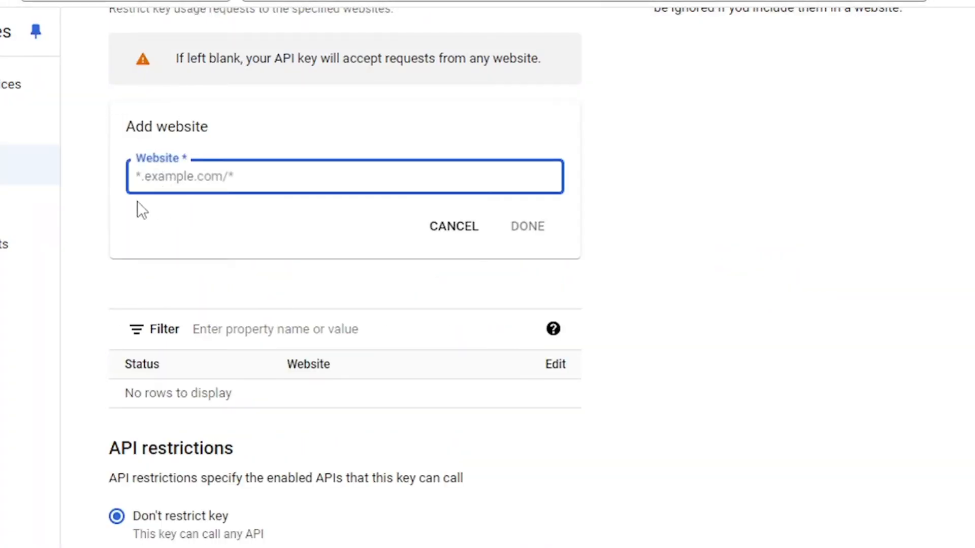
type("h")
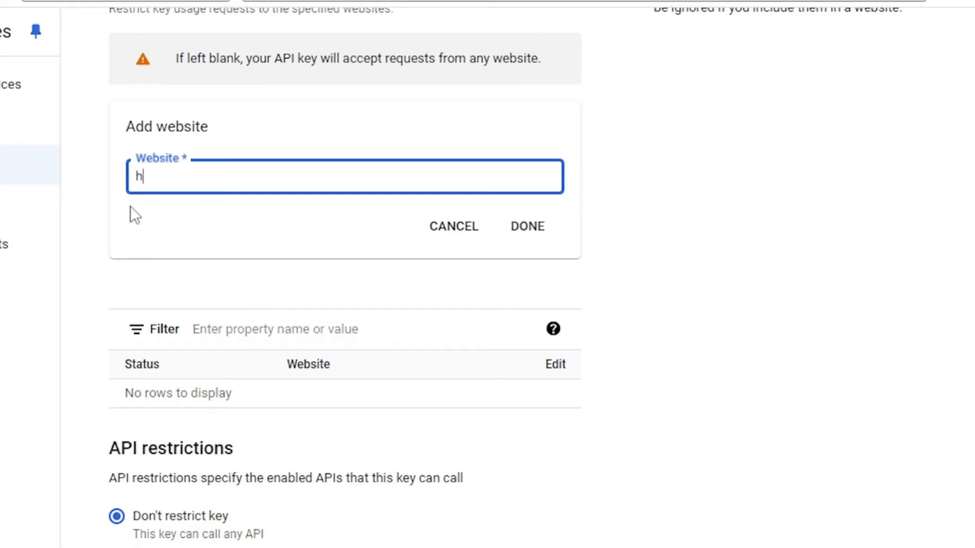
type("ttps://loca")
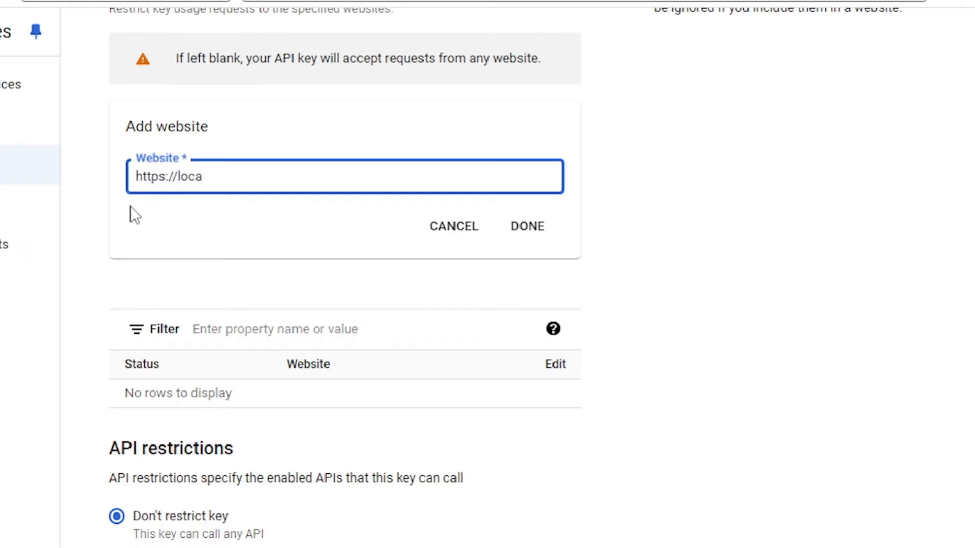
left_click(526, 226)
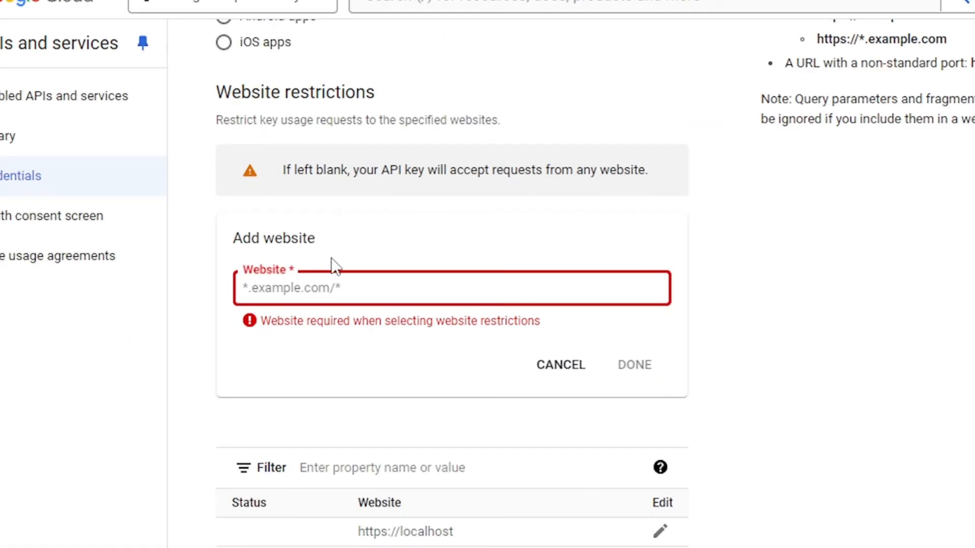
type("https://www.wpmapspro.com")
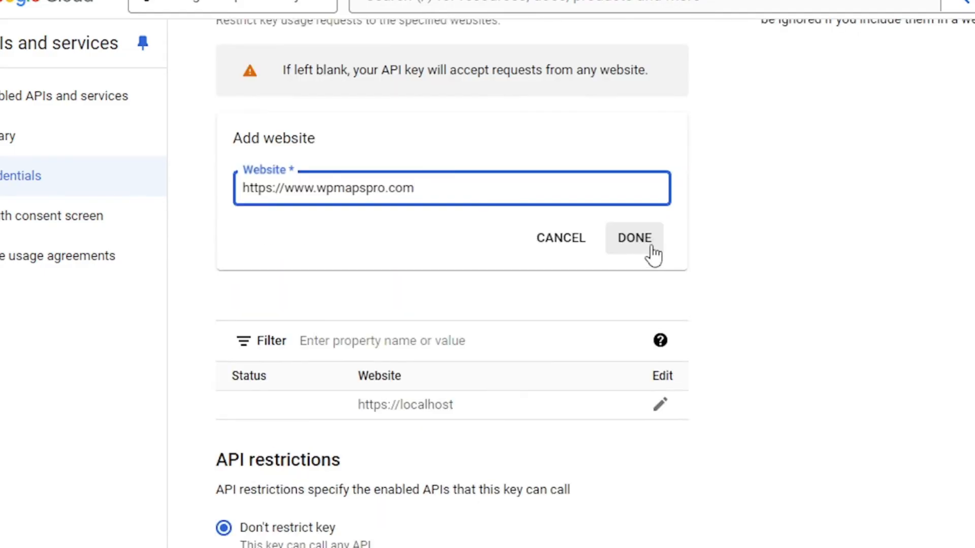
left_click(634, 237)
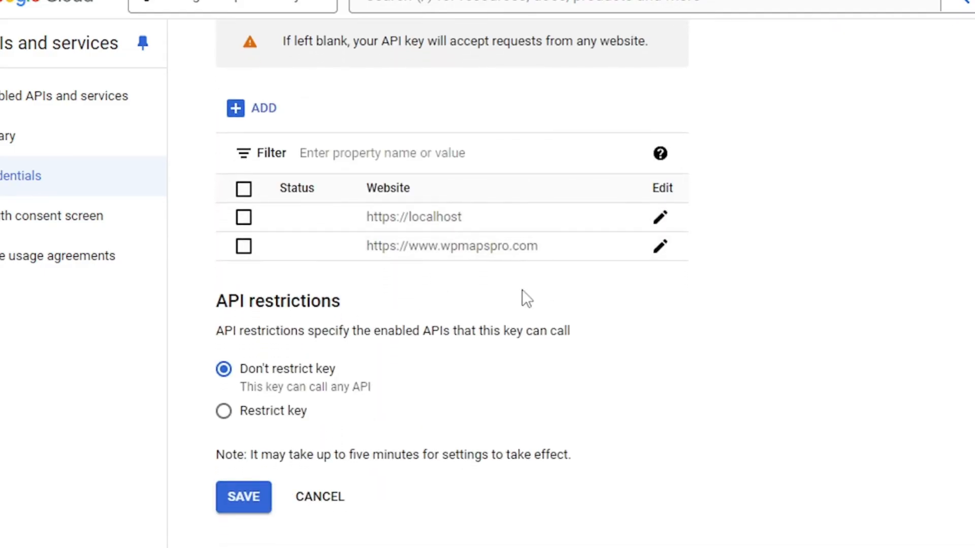
Restrict API key 1 to Directions, Geocoding, Maps JavaScript and Places APIs, then save.
double_click(278, 301)
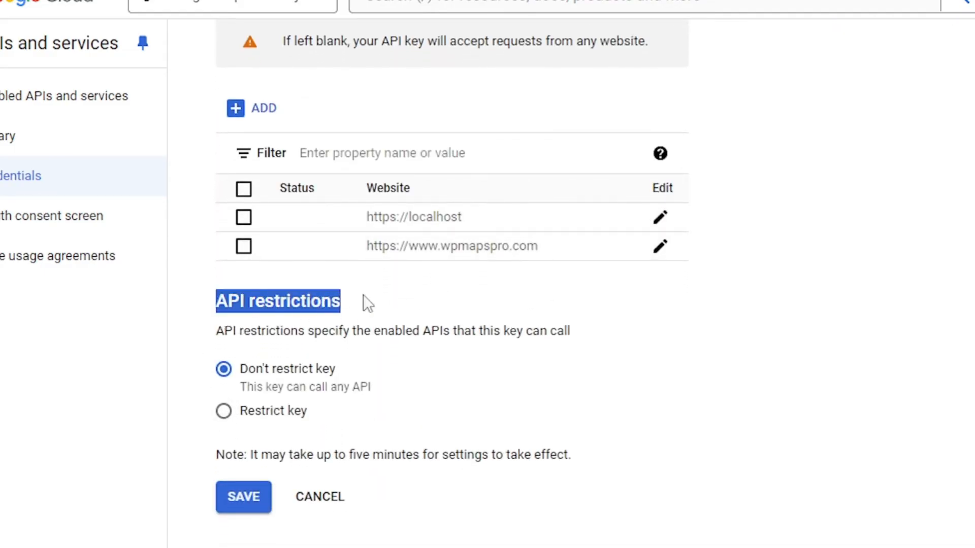
left_click(223, 411)
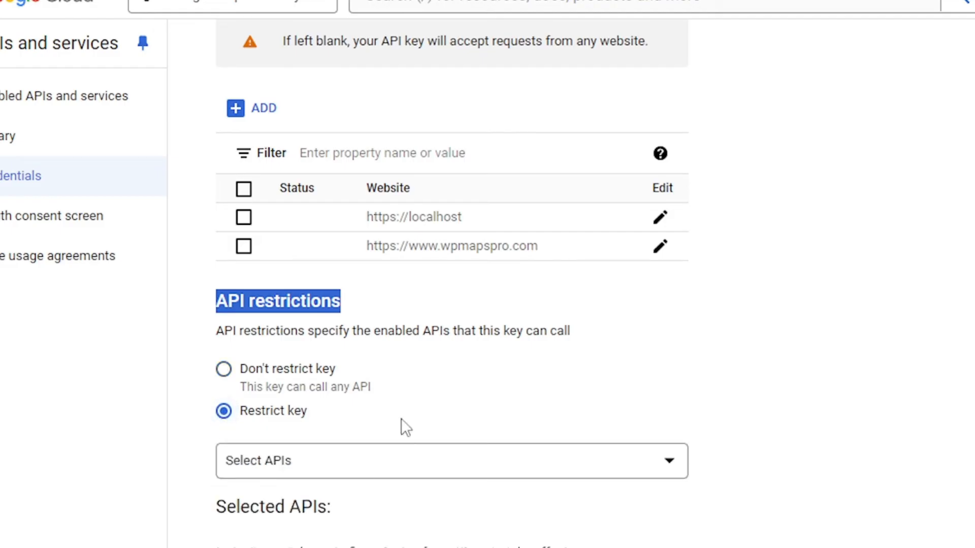
left_click(450, 460)
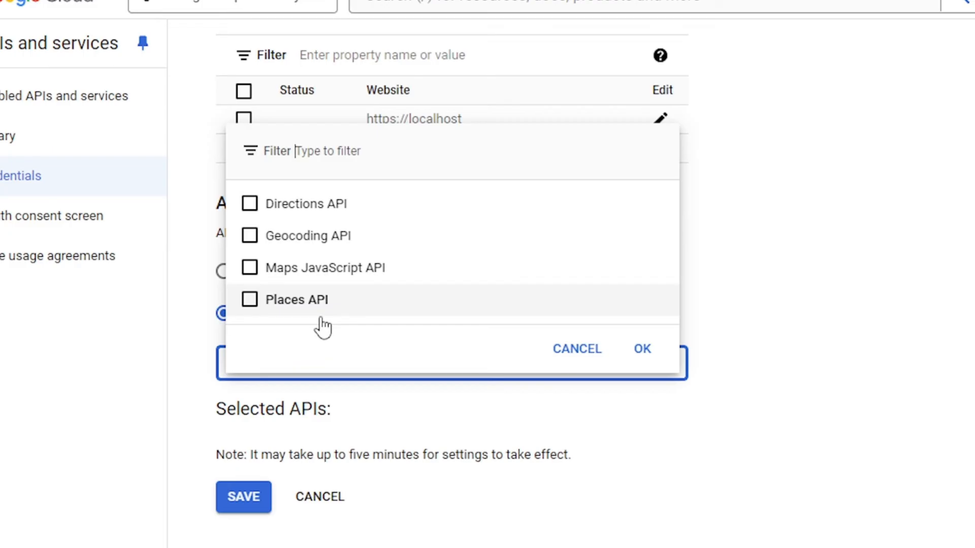
mouse_move(299, 203)
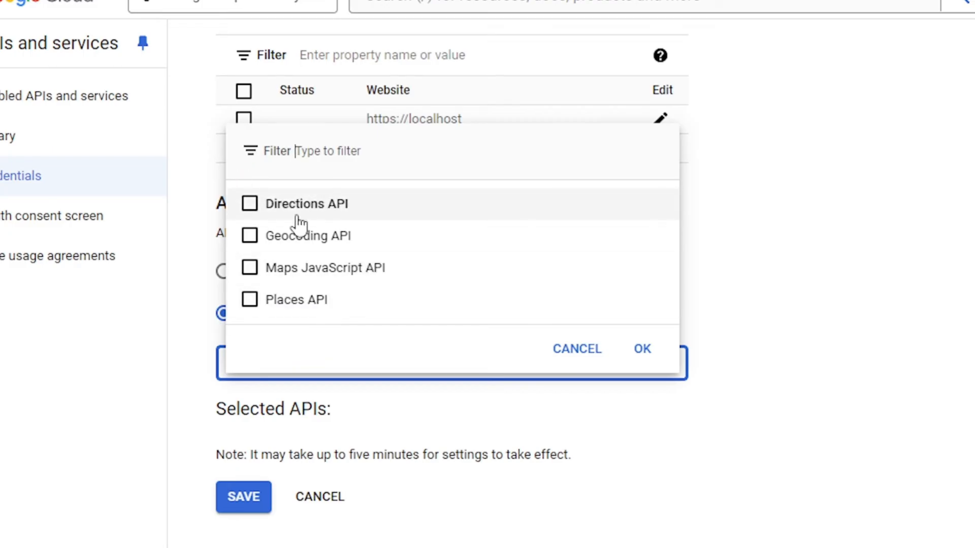
mouse_move(246, 196)
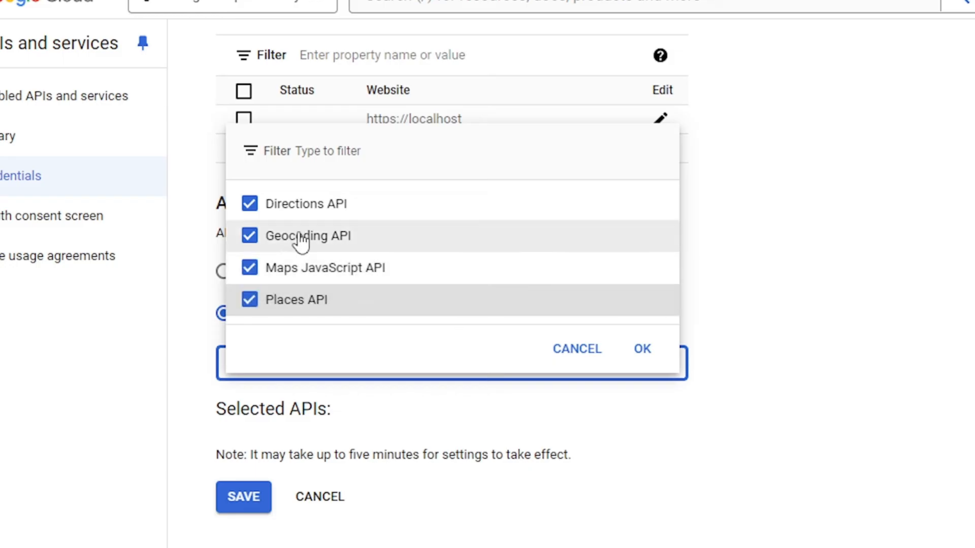
left_click(642, 348)
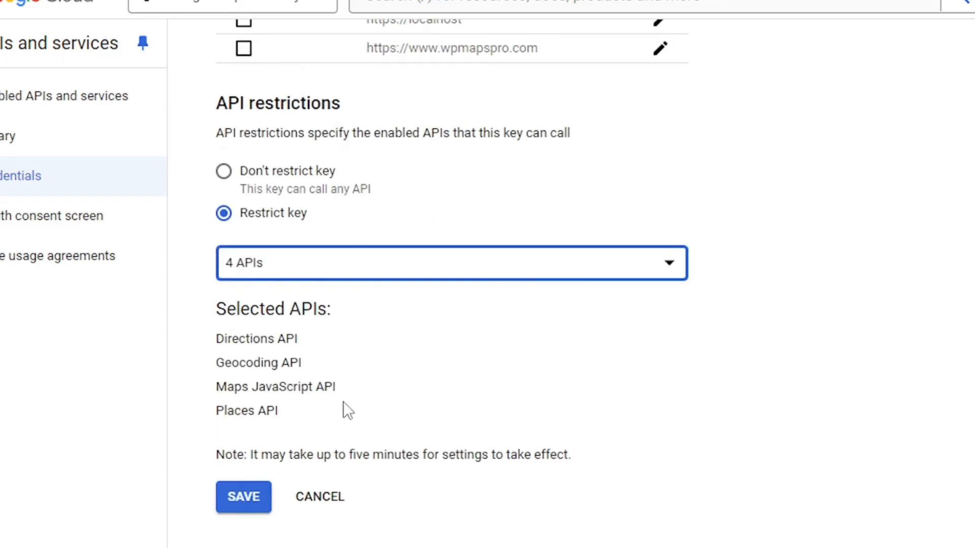
left_click(243, 497)
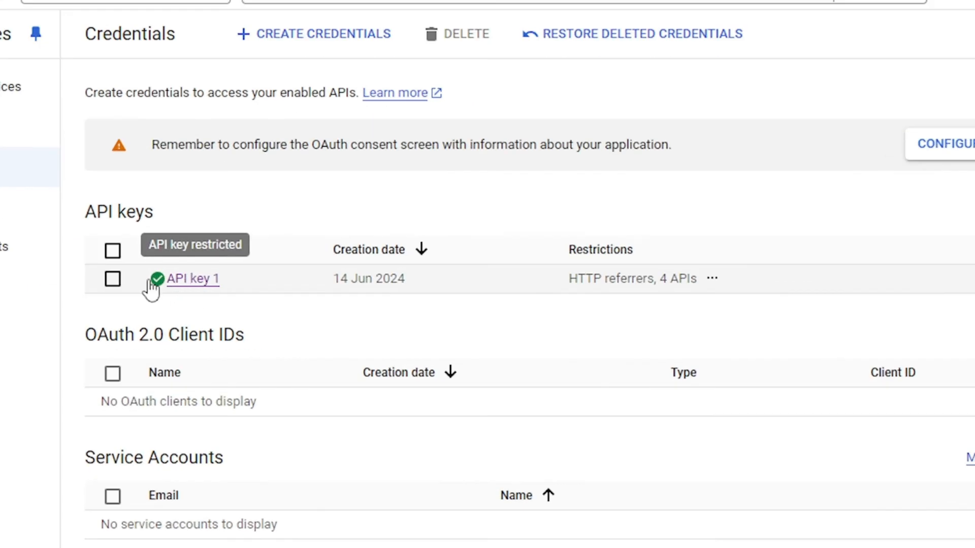
left_click(192, 279)
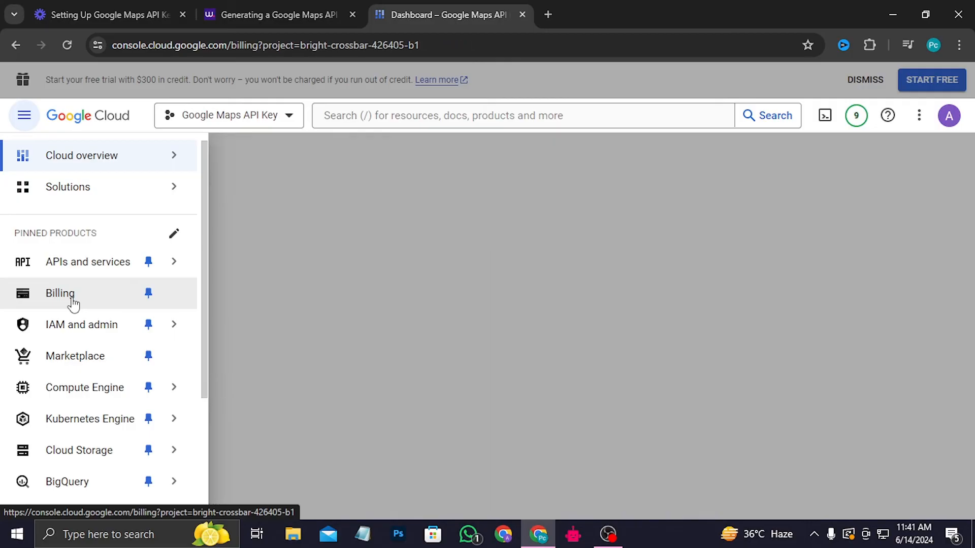
Show the Billing page confirming the Google Maps Billing Account link.
left_click(60, 294)
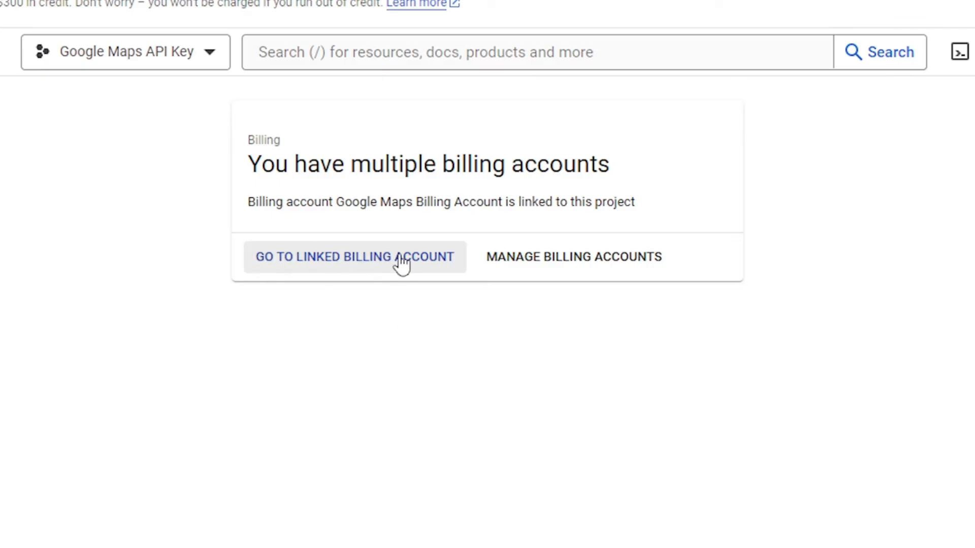
mouse_move(343, 281)
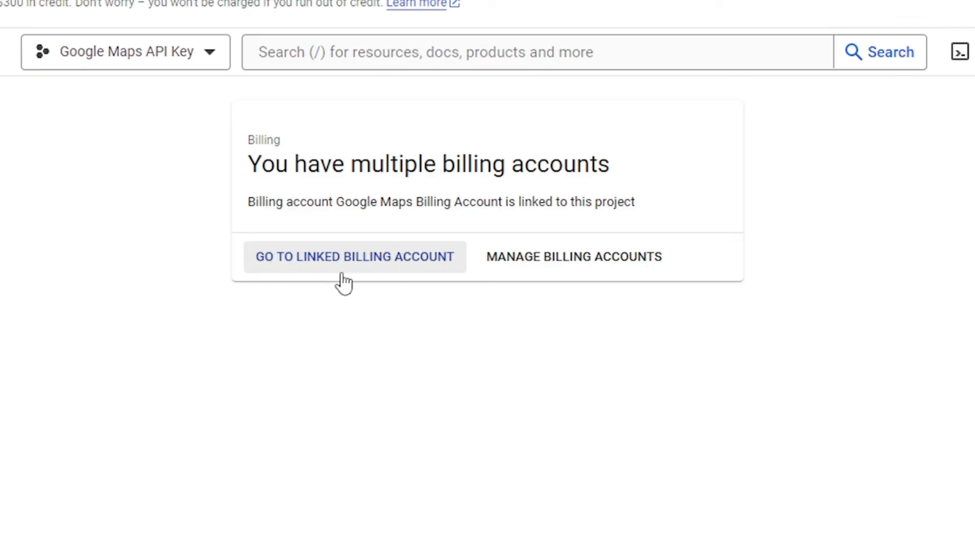